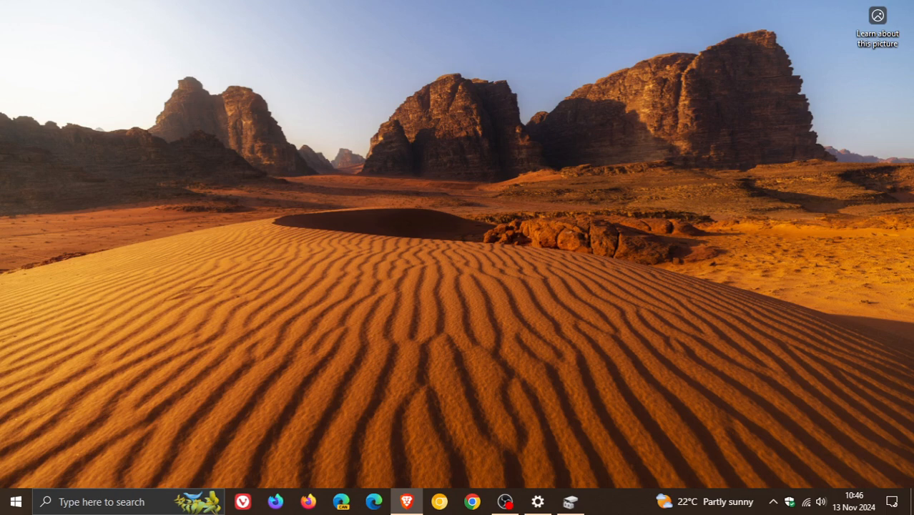
pyautogui.moveTo(799, 100)
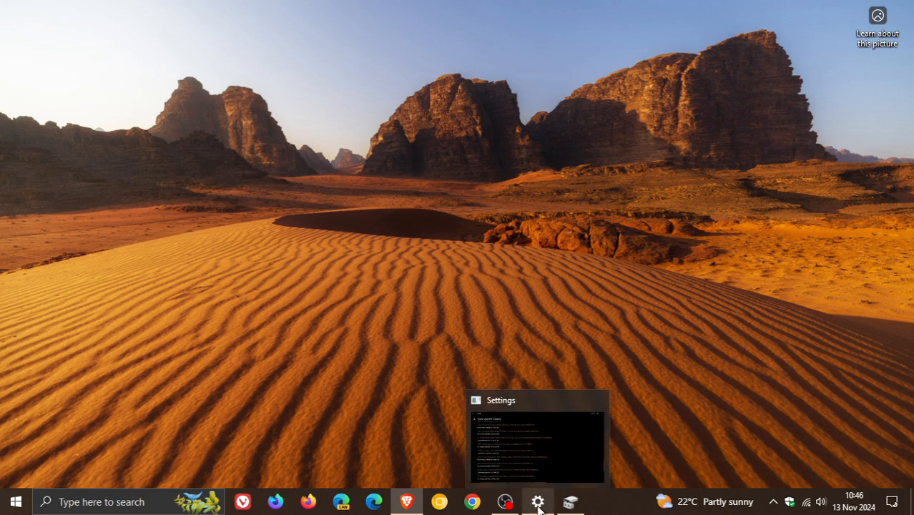
# Restore the Settings update history window listing installed Windows 10 22H2 updates
pyautogui.click(538, 501)
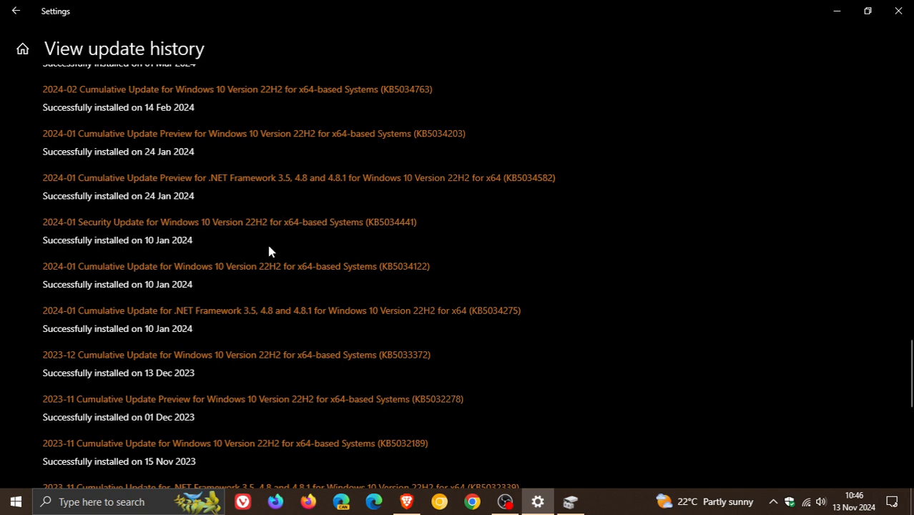
pyautogui.moveTo(451, 229)
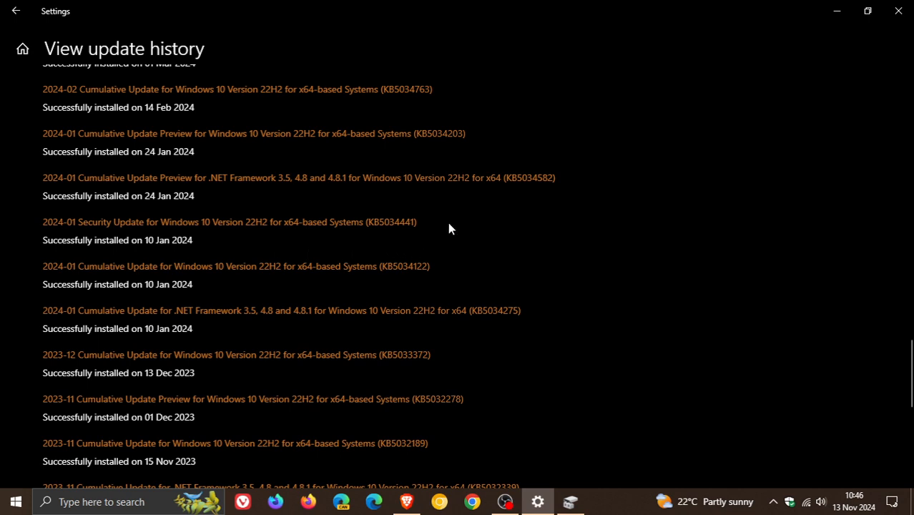
pyautogui.moveTo(441, 240)
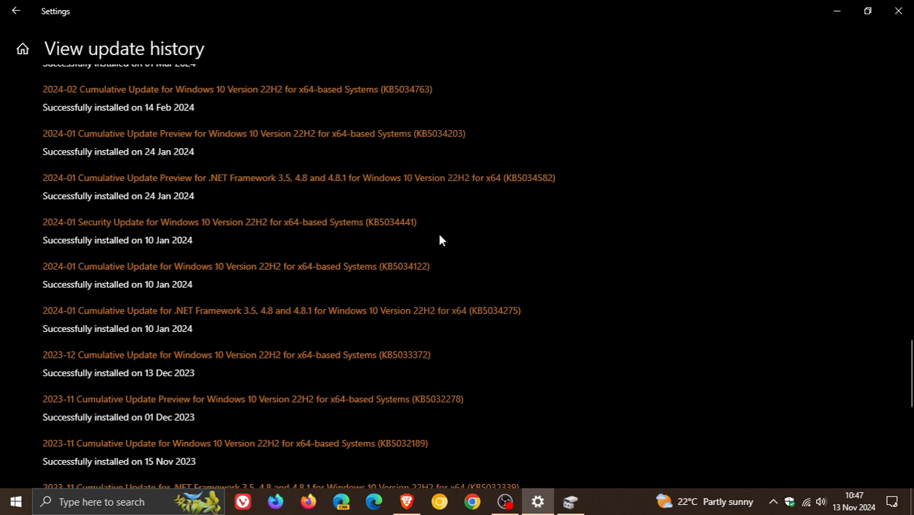
pyautogui.moveTo(444, 228)
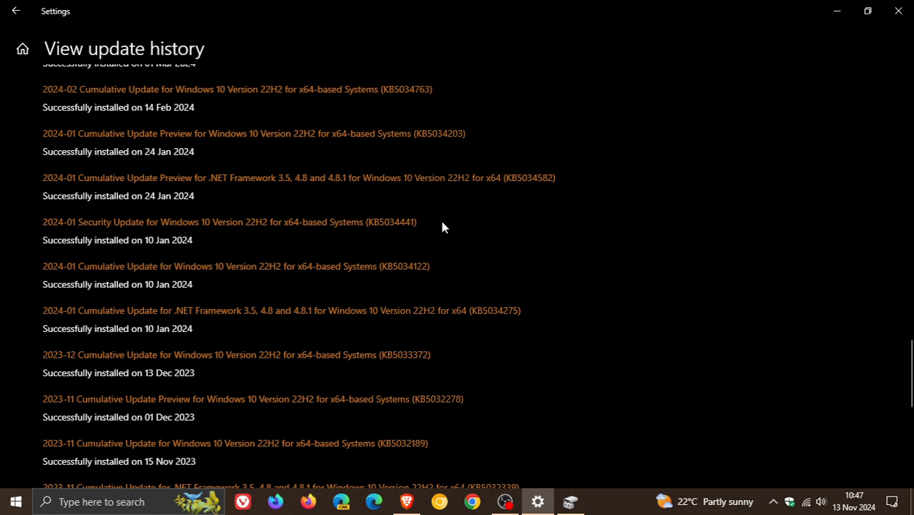
pyautogui.moveTo(450, 229)
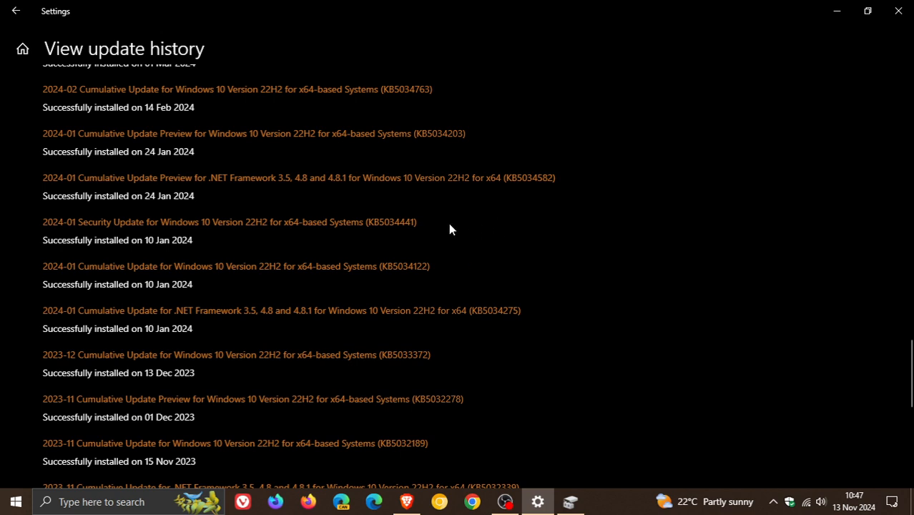
pyautogui.moveTo(653, 246)
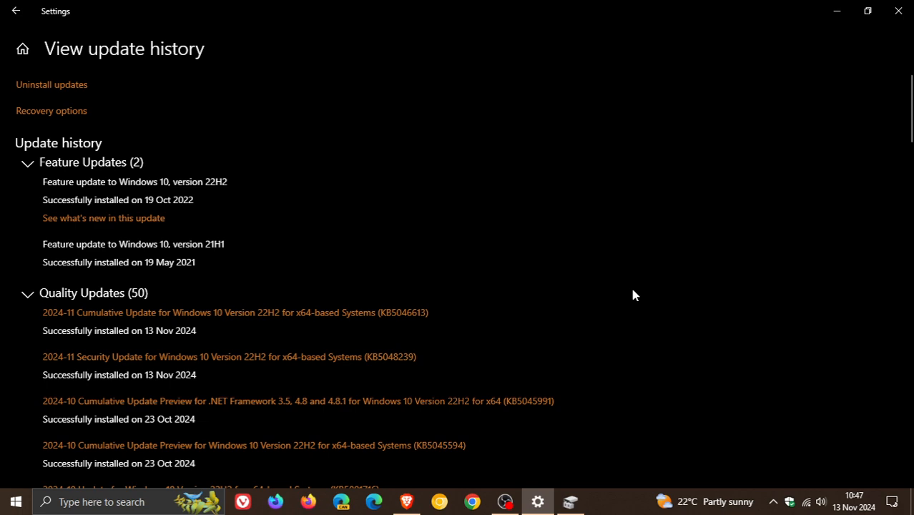
pyautogui.moveTo(479, 353)
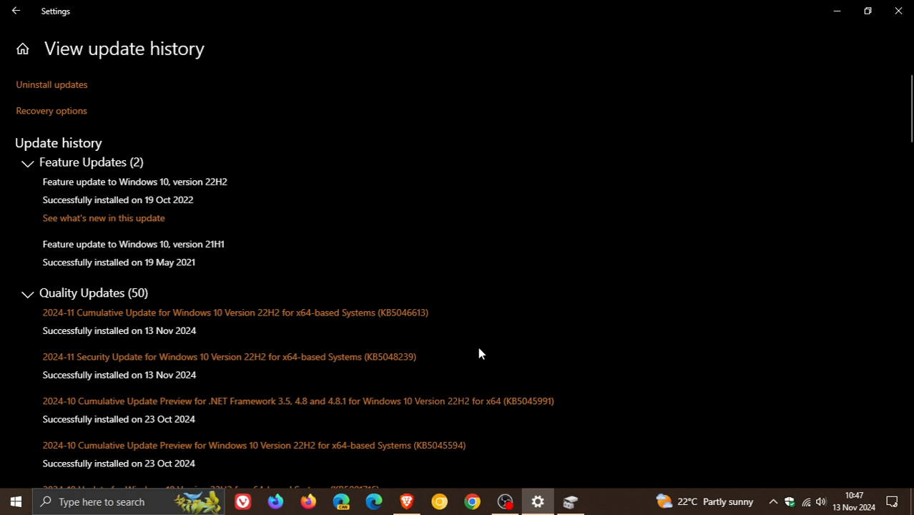
pyautogui.moveTo(358, 341)
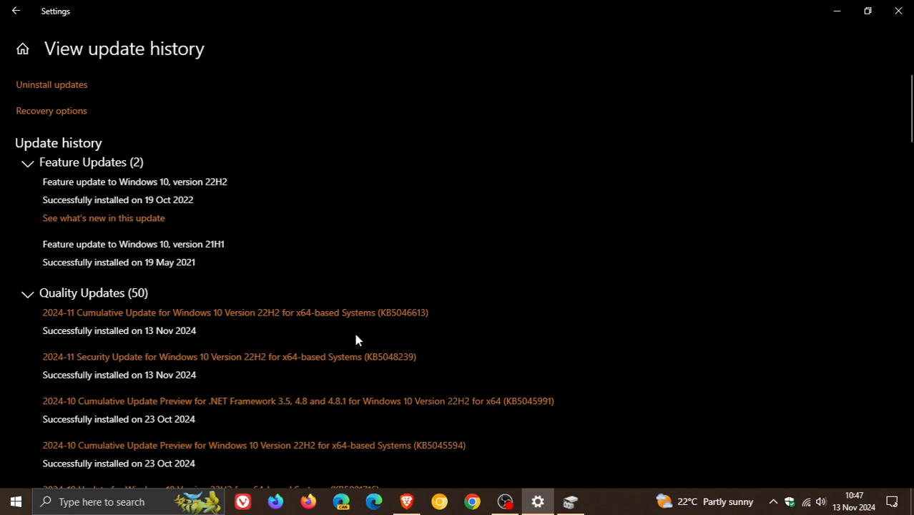
pyautogui.moveTo(381, 385)
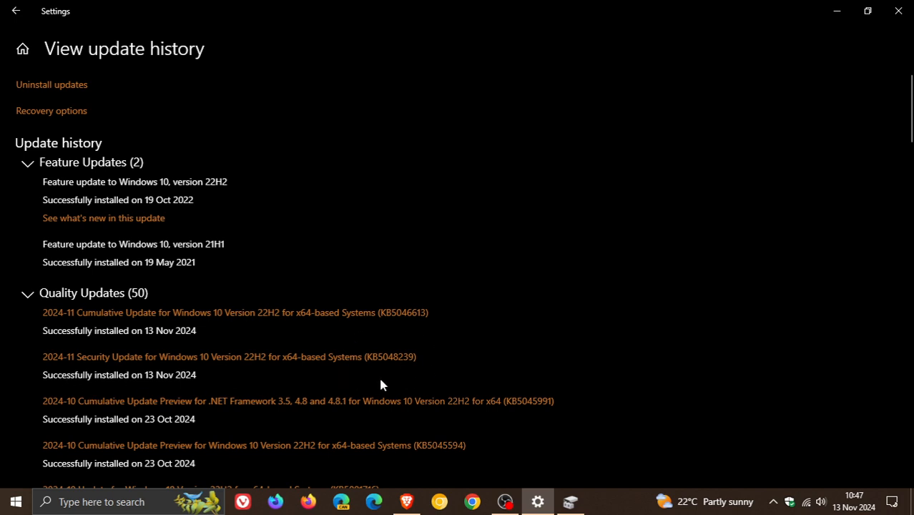
pyautogui.moveTo(630, 312)
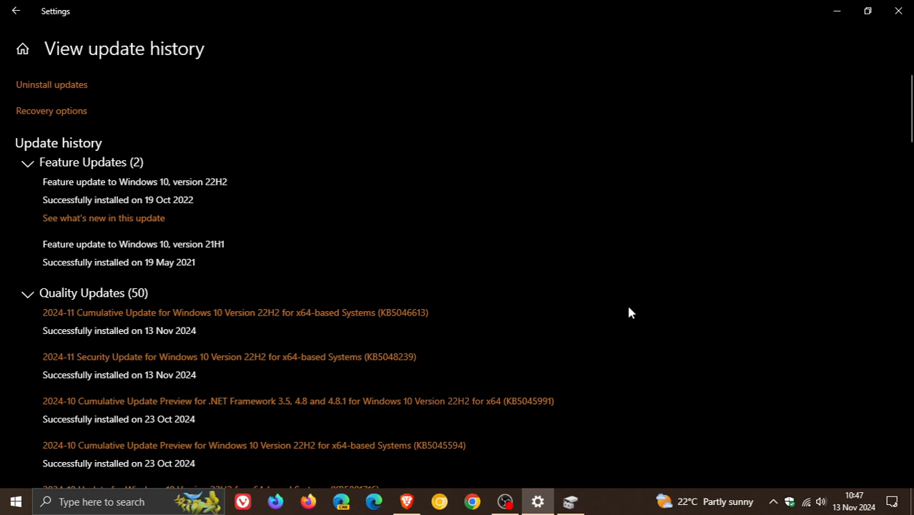
pyautogui.scroll(-3)
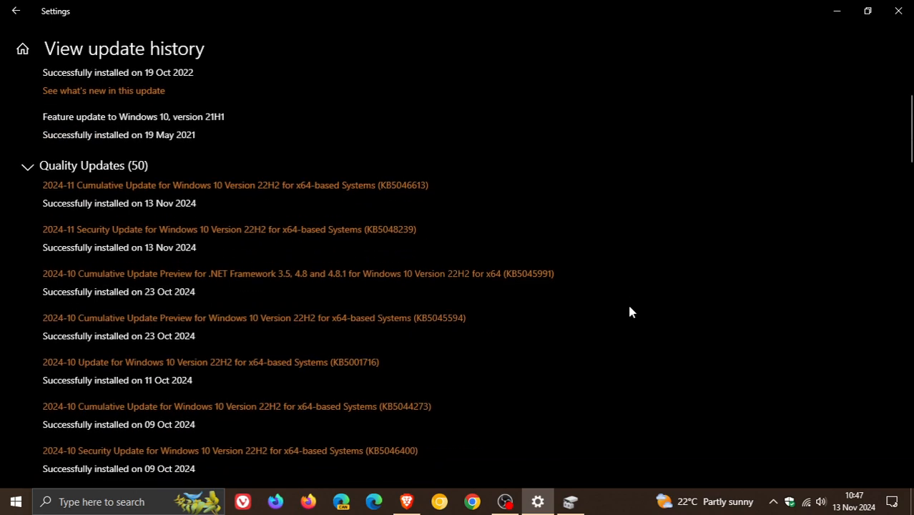
pyautogui.scroll(-3)
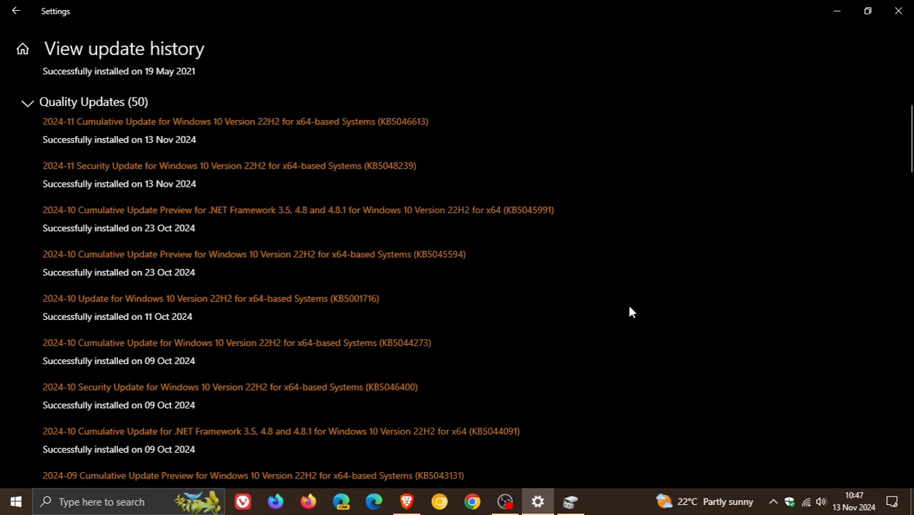
pyautogui.scroll(-3)
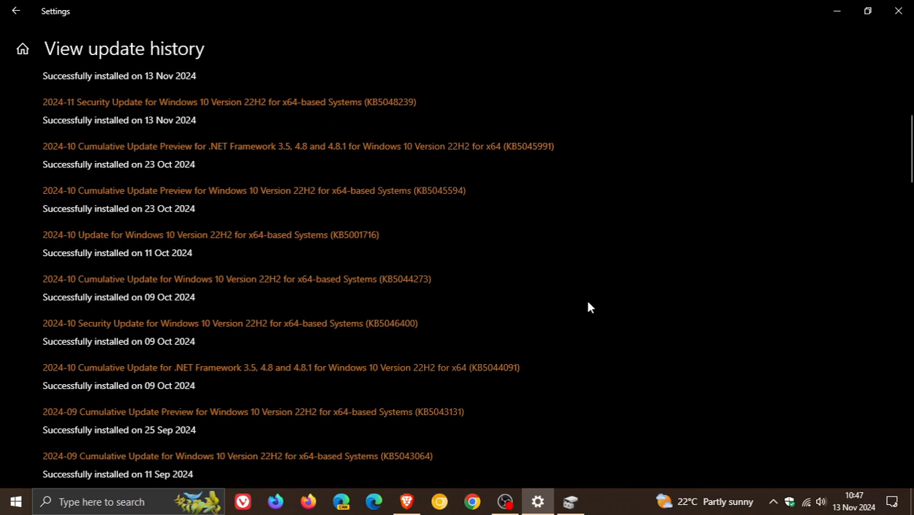
pyautogui.moveTo(555, 309)
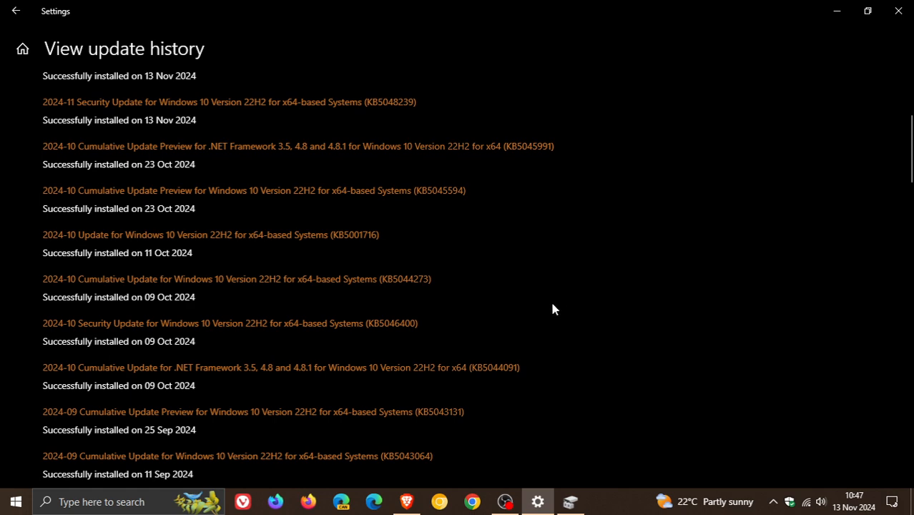
pyautogui.moveTo(384, 349)
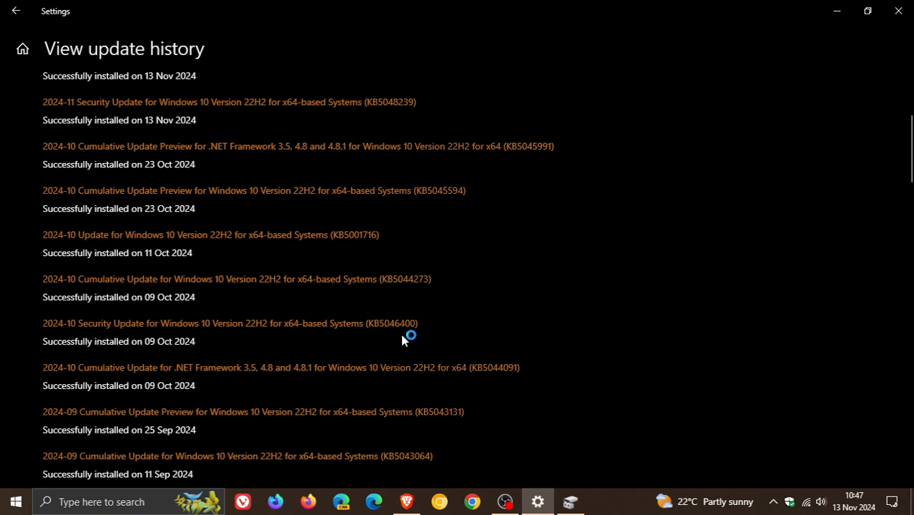
pyautogui.moveTo(241, 314)
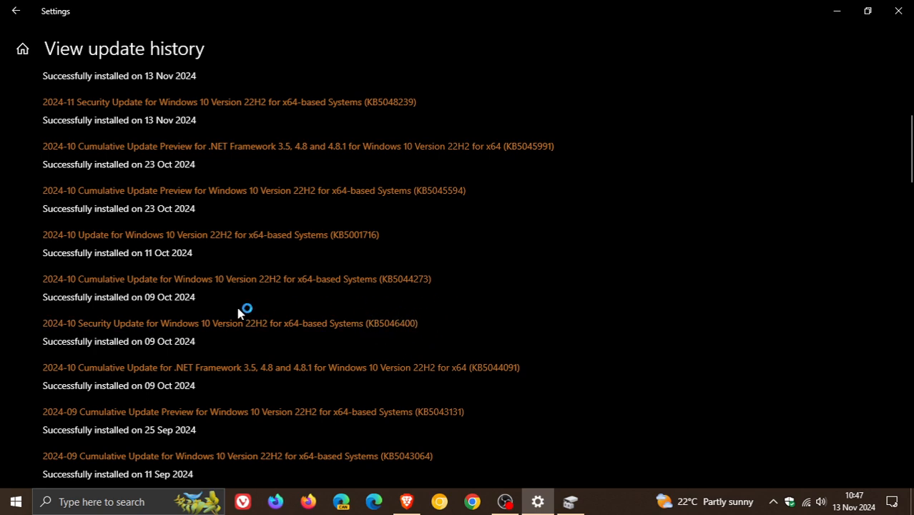
pyautogui.moveTo(242, 308)
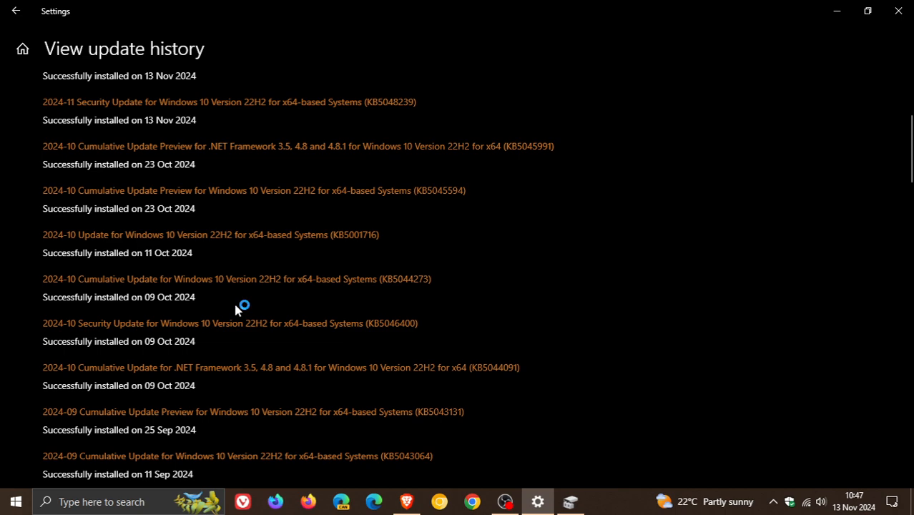
pyautogui.moveTo(579, 318)
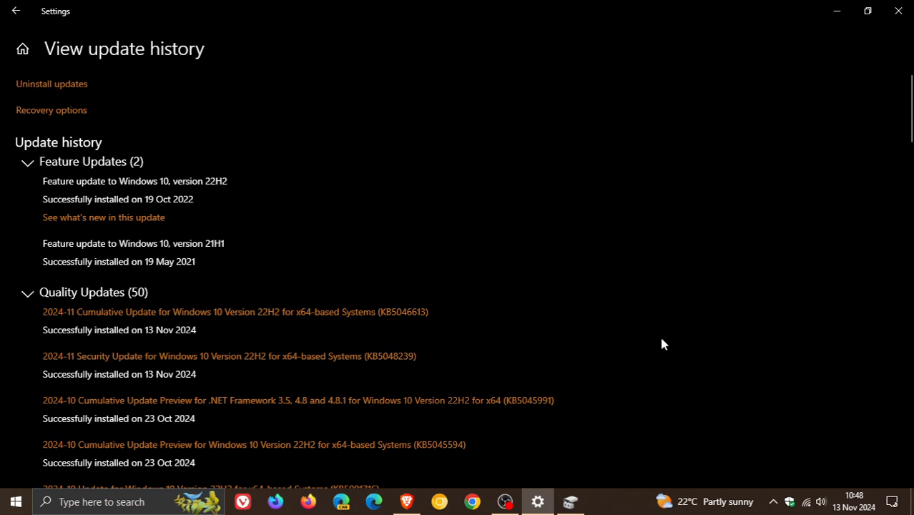
pyautogui.moveTo(383, 348)
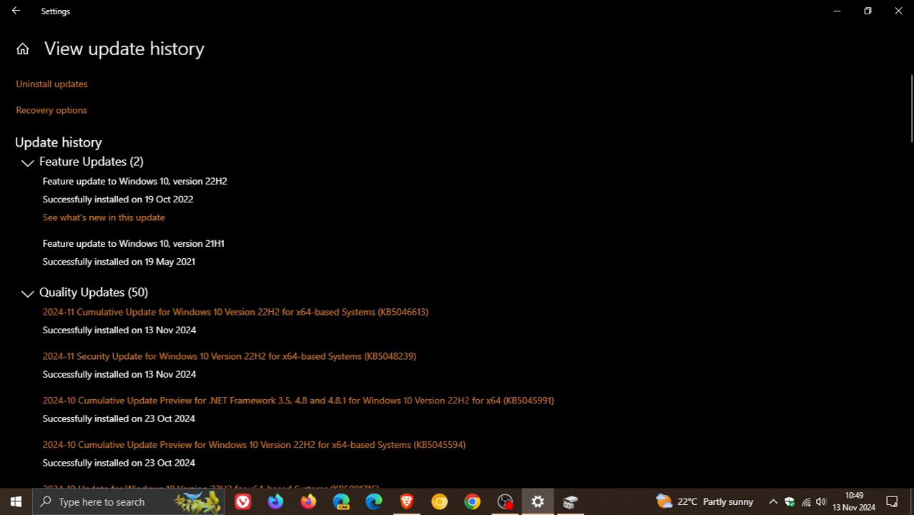
pyautogui.moveTo(144, 441)
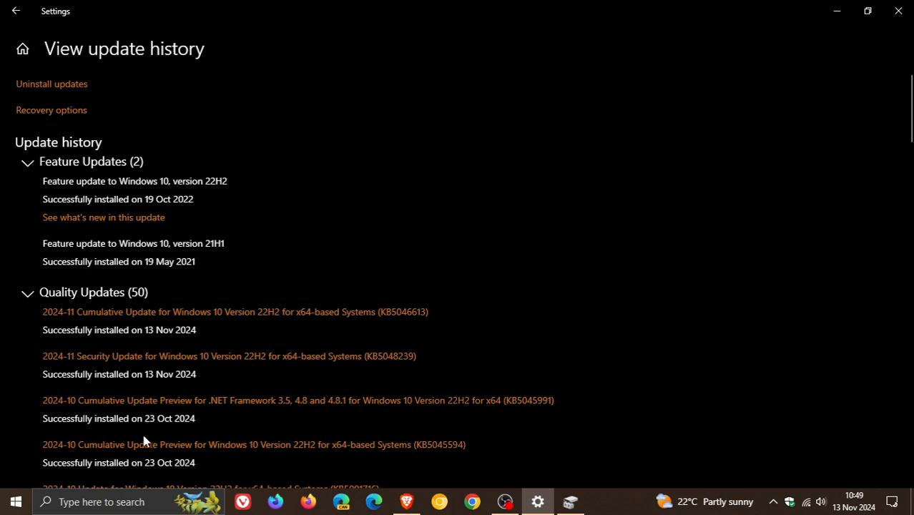
# Bring up Windows Search showing the recent 'Create and format hard disk partitions' result
pyautogui.click(108, 501)
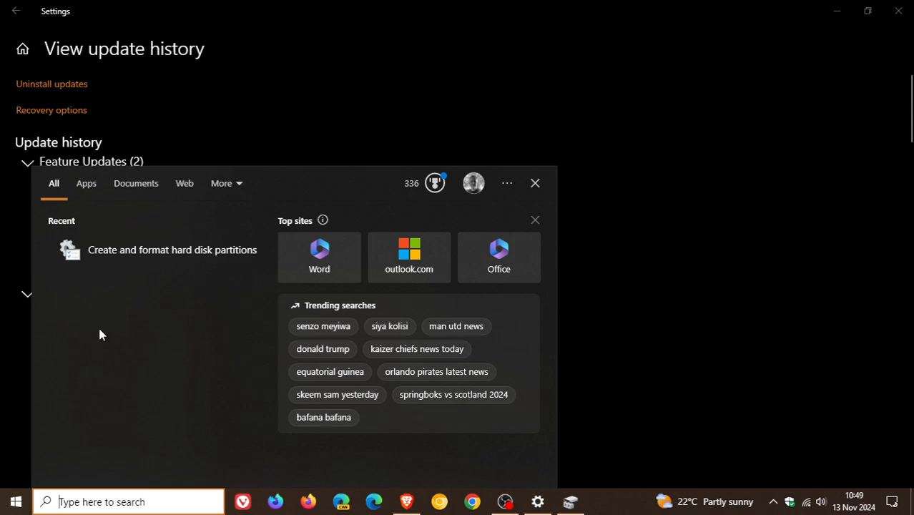
pyautogui.moveTo(733, 334)
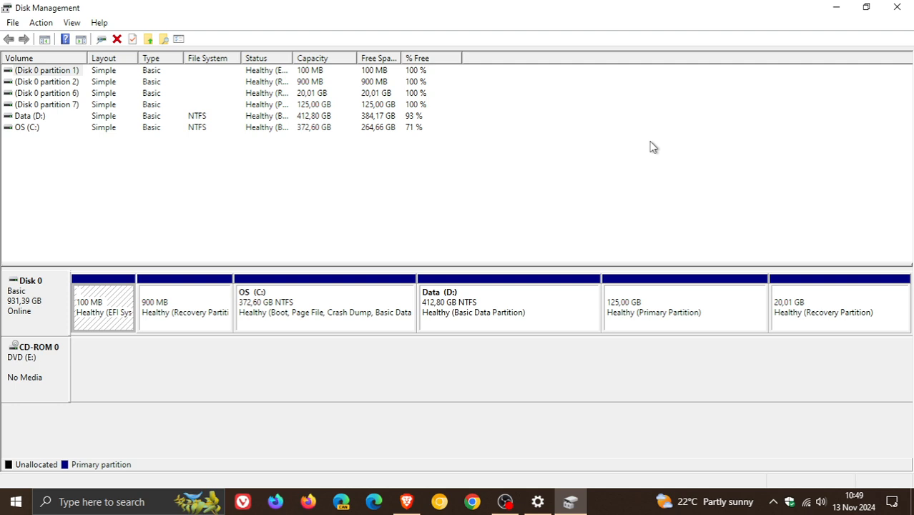
pyautogui.moveTo(174, 238)
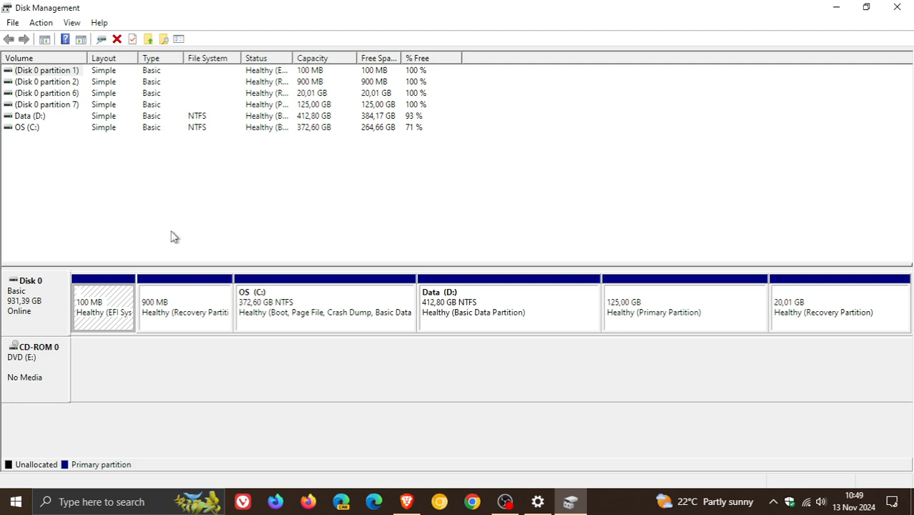
pyautogui.moveTo(852, 319)
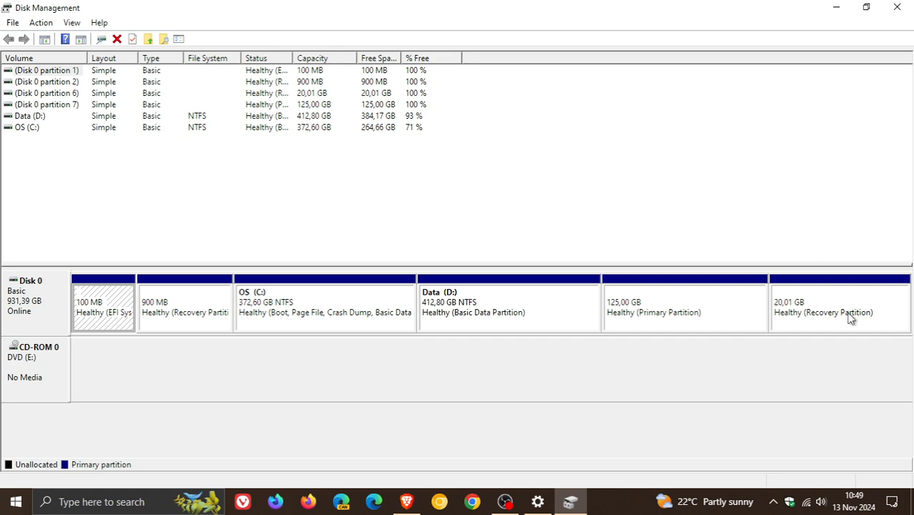
pyautogui.moveTo(201, 278)
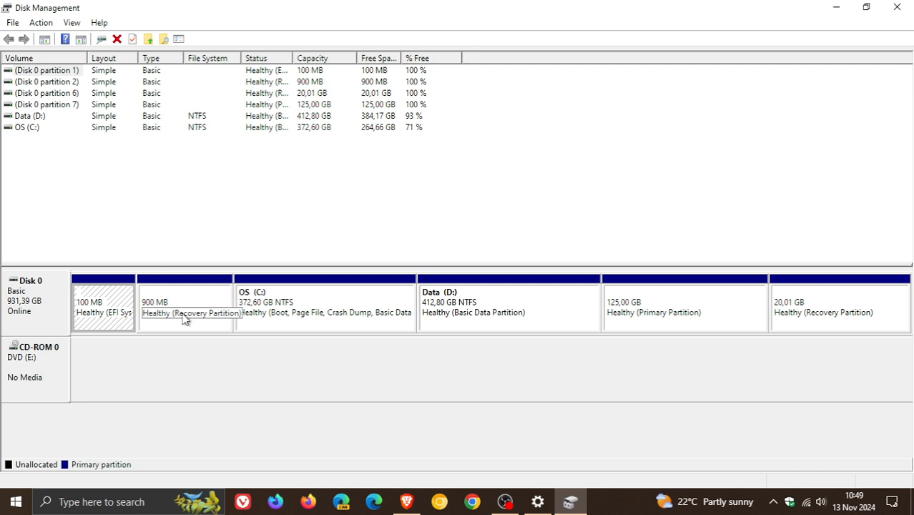
pyautogui.moveTo(210, 318)
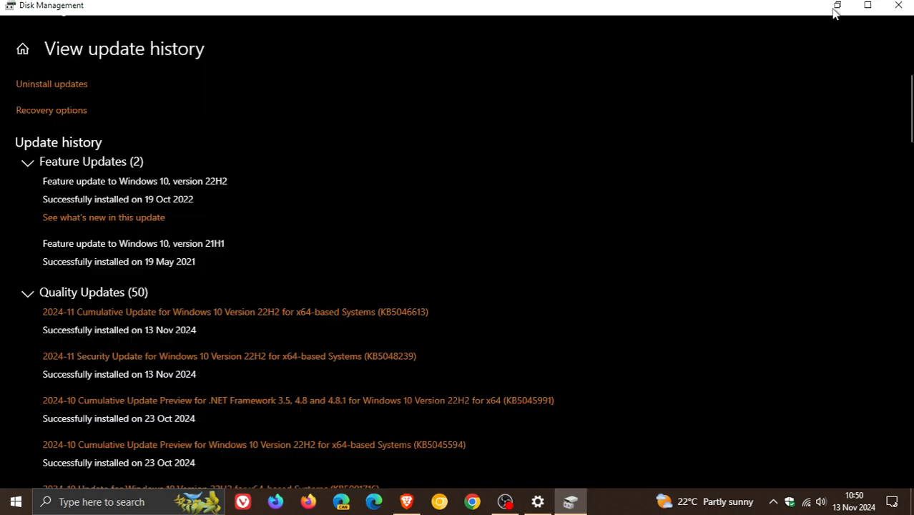
# Review the update history in Settings, then minimize it to reveal the desktop
pyautogui.click(538, 500)
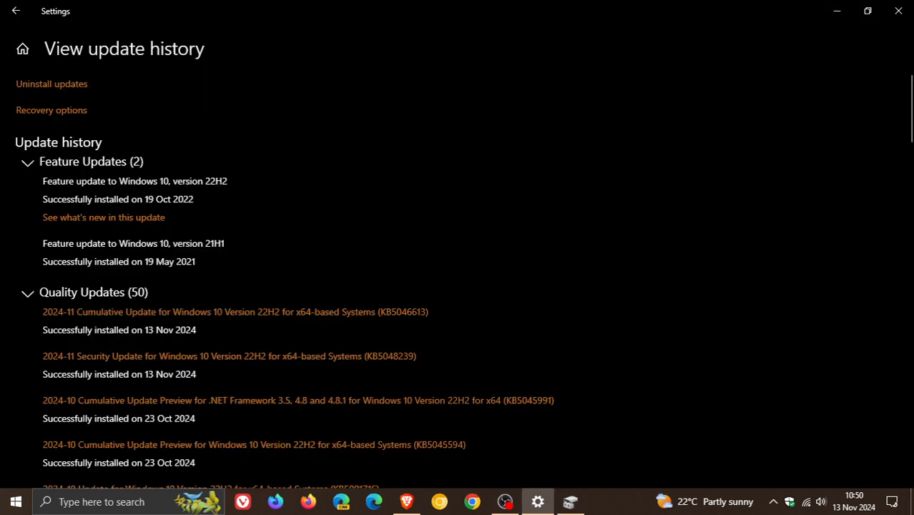
pyautogui.moveTo(704, 299)
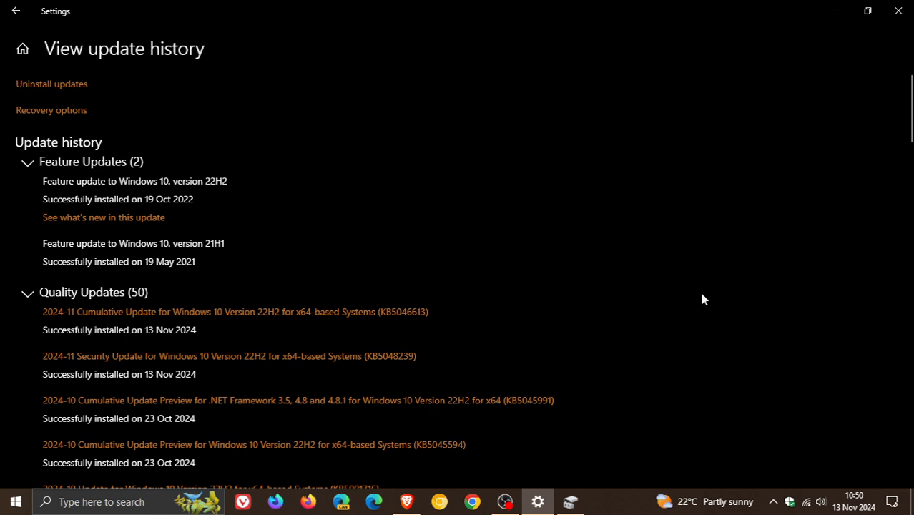
pyautogui.moveTo(446, 355)
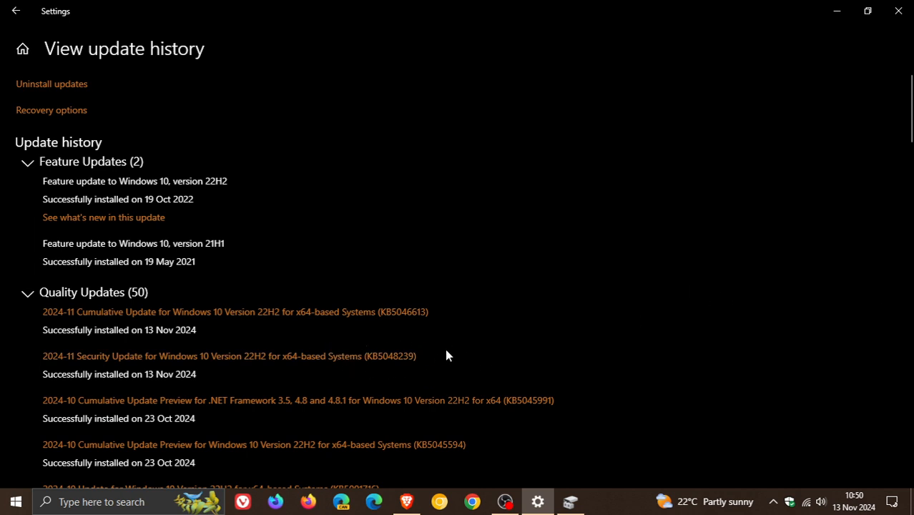
pyautogui.moveTo(329, 358)
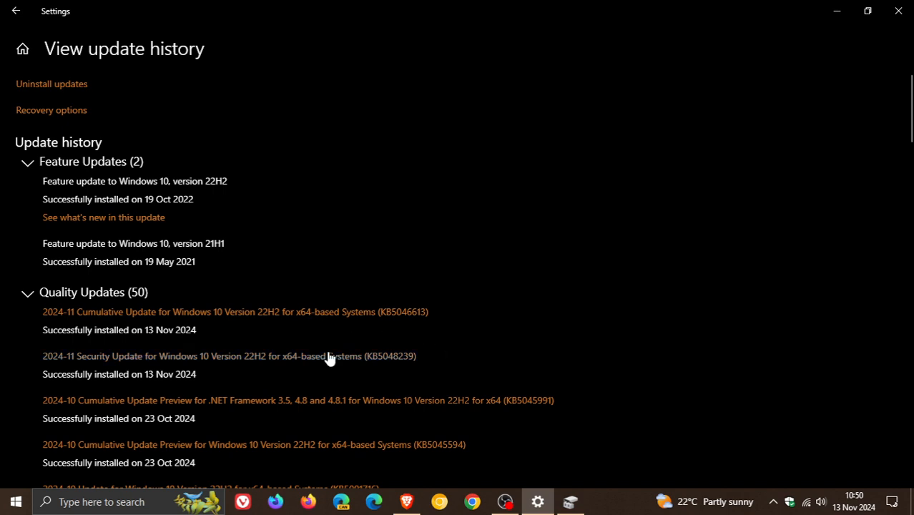
pyautogui.moveTo(450, 357)
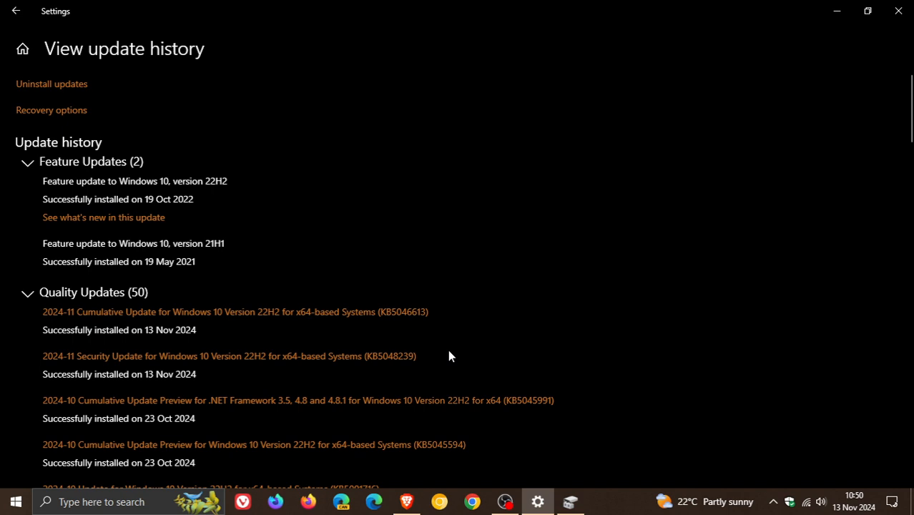
pyautogui.moveTo(478, 355)
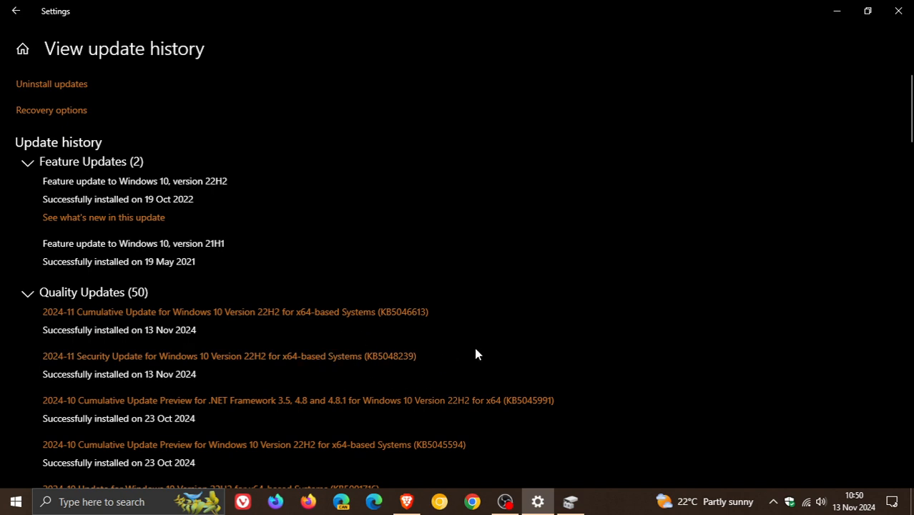
pyautogui.moveTo(509, 355)
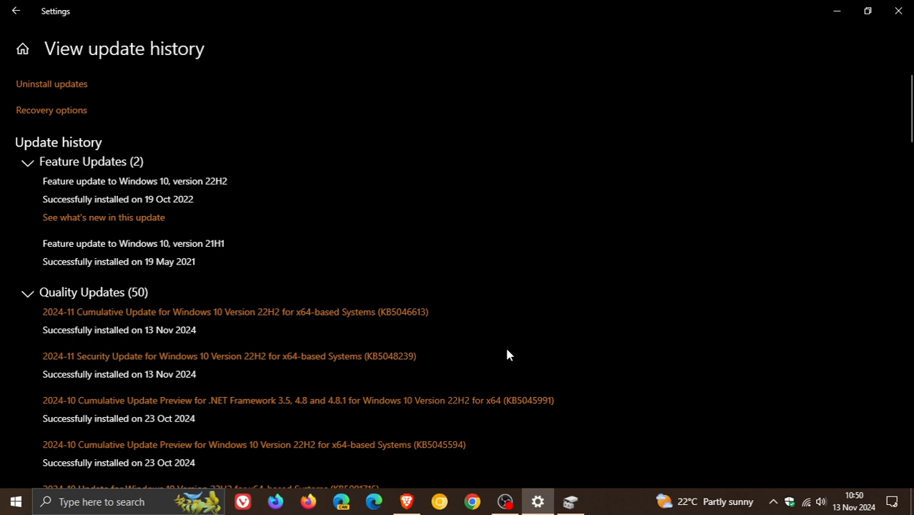
pyautogui.moveTo(343, 374)
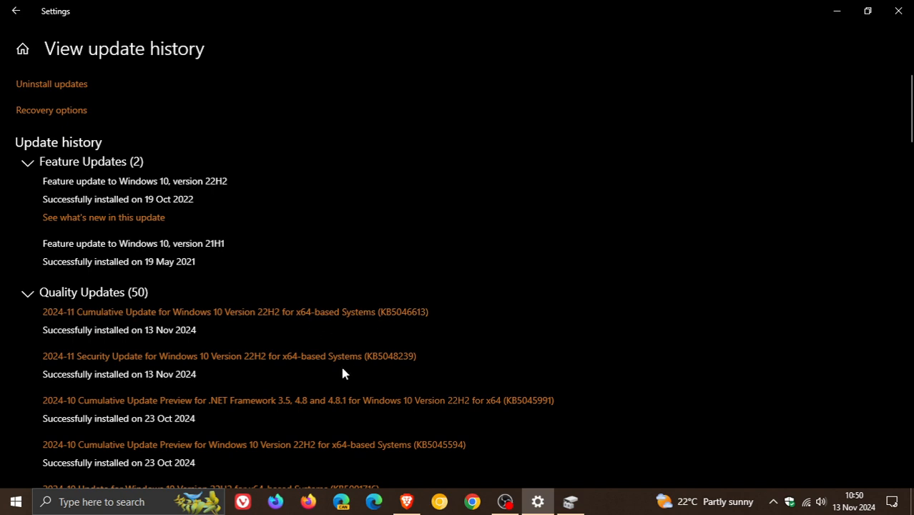
pyautogui.moveTo(470, 358)
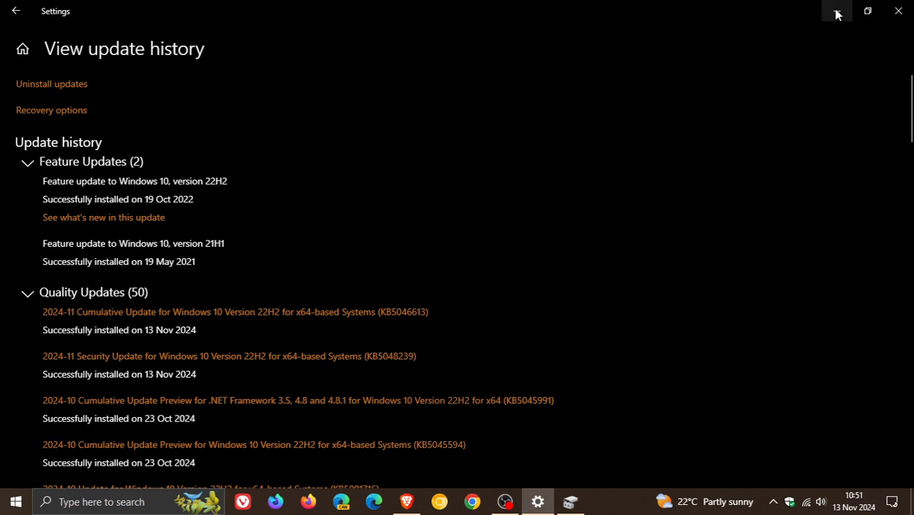
pyautogui.click(899, 12)
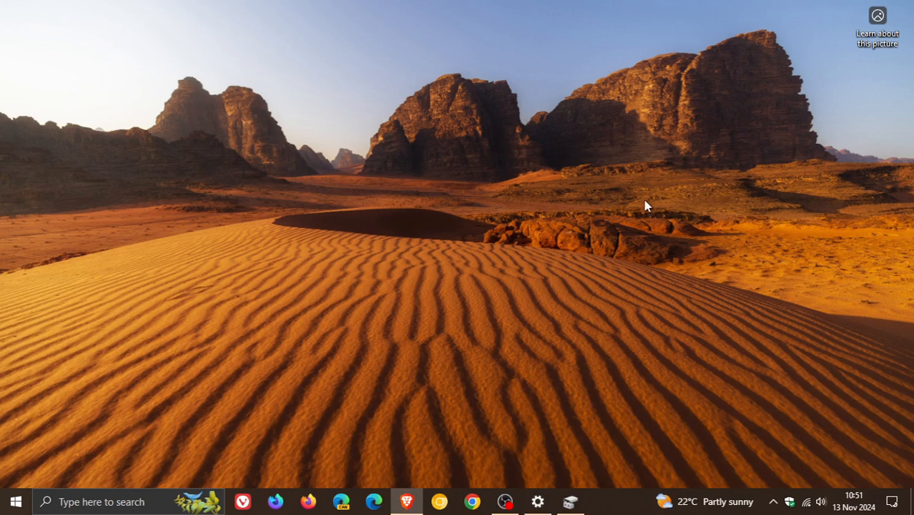